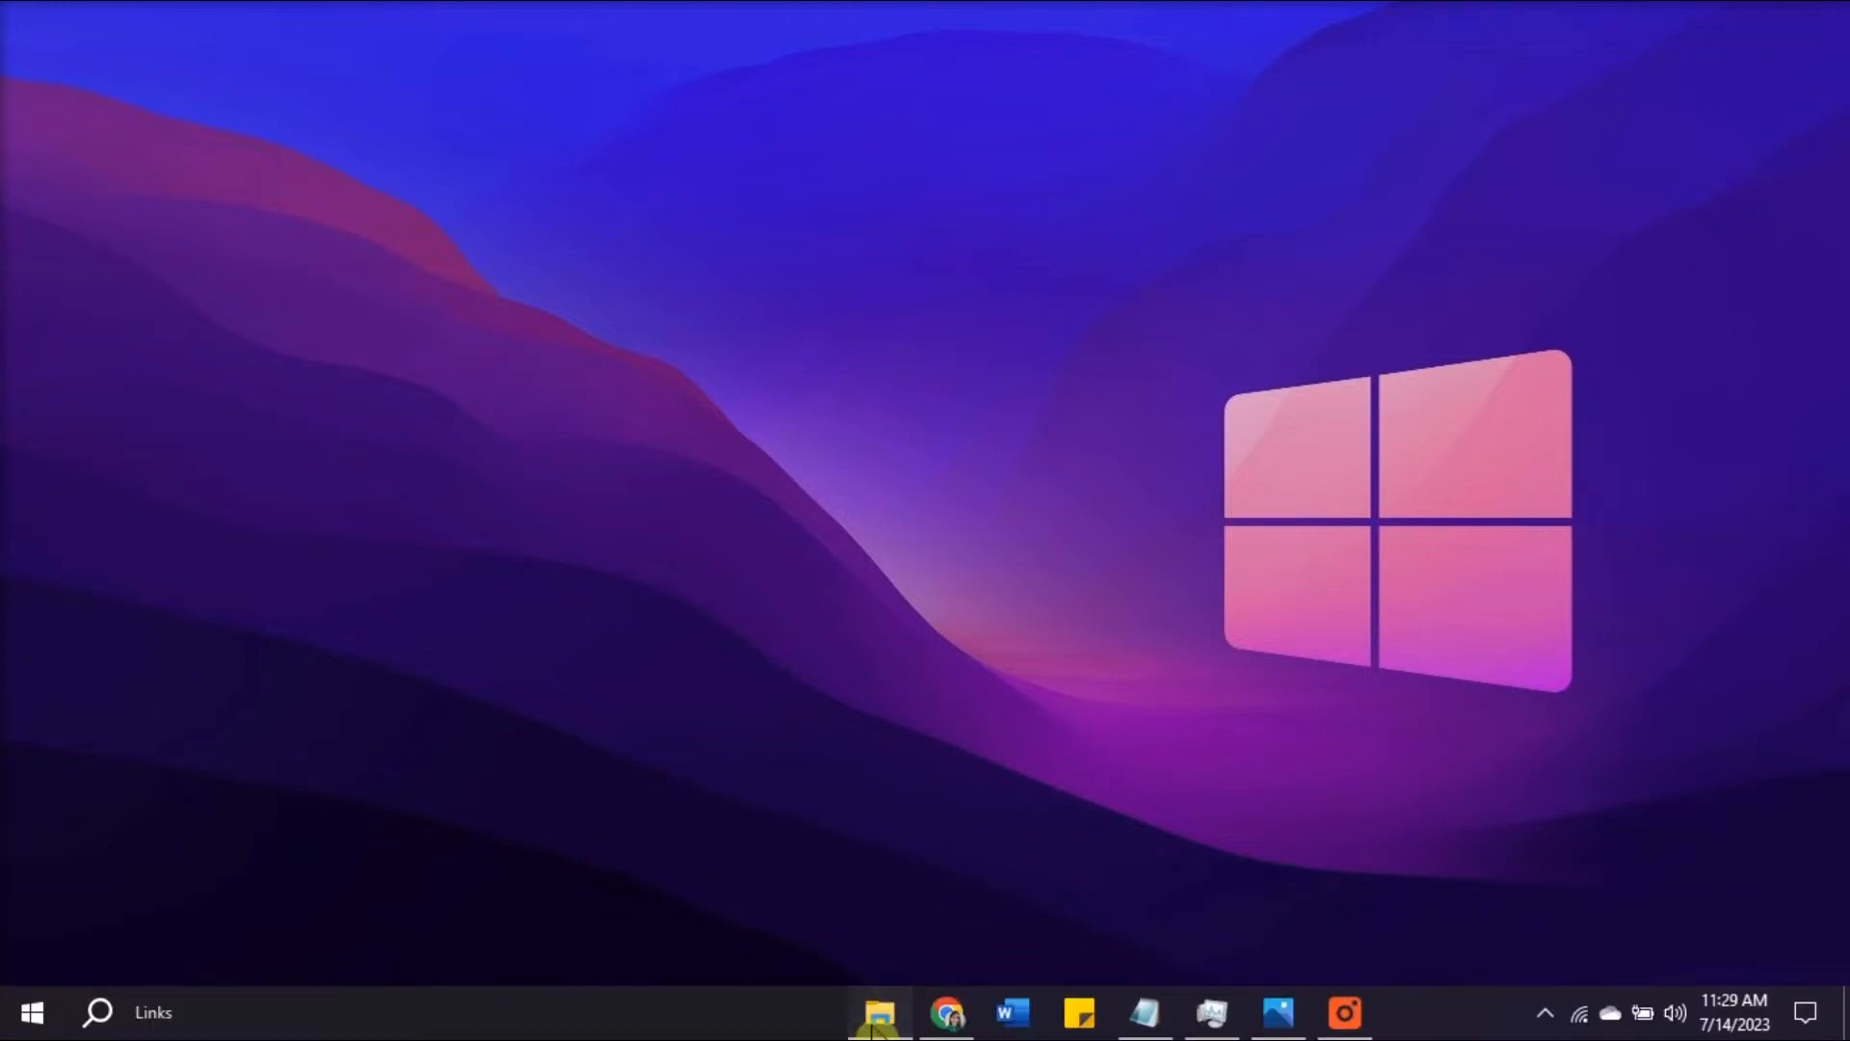
Browse to Documents > New folder (3) and select RegPermissionFix (1).exe
click(891, 1014)
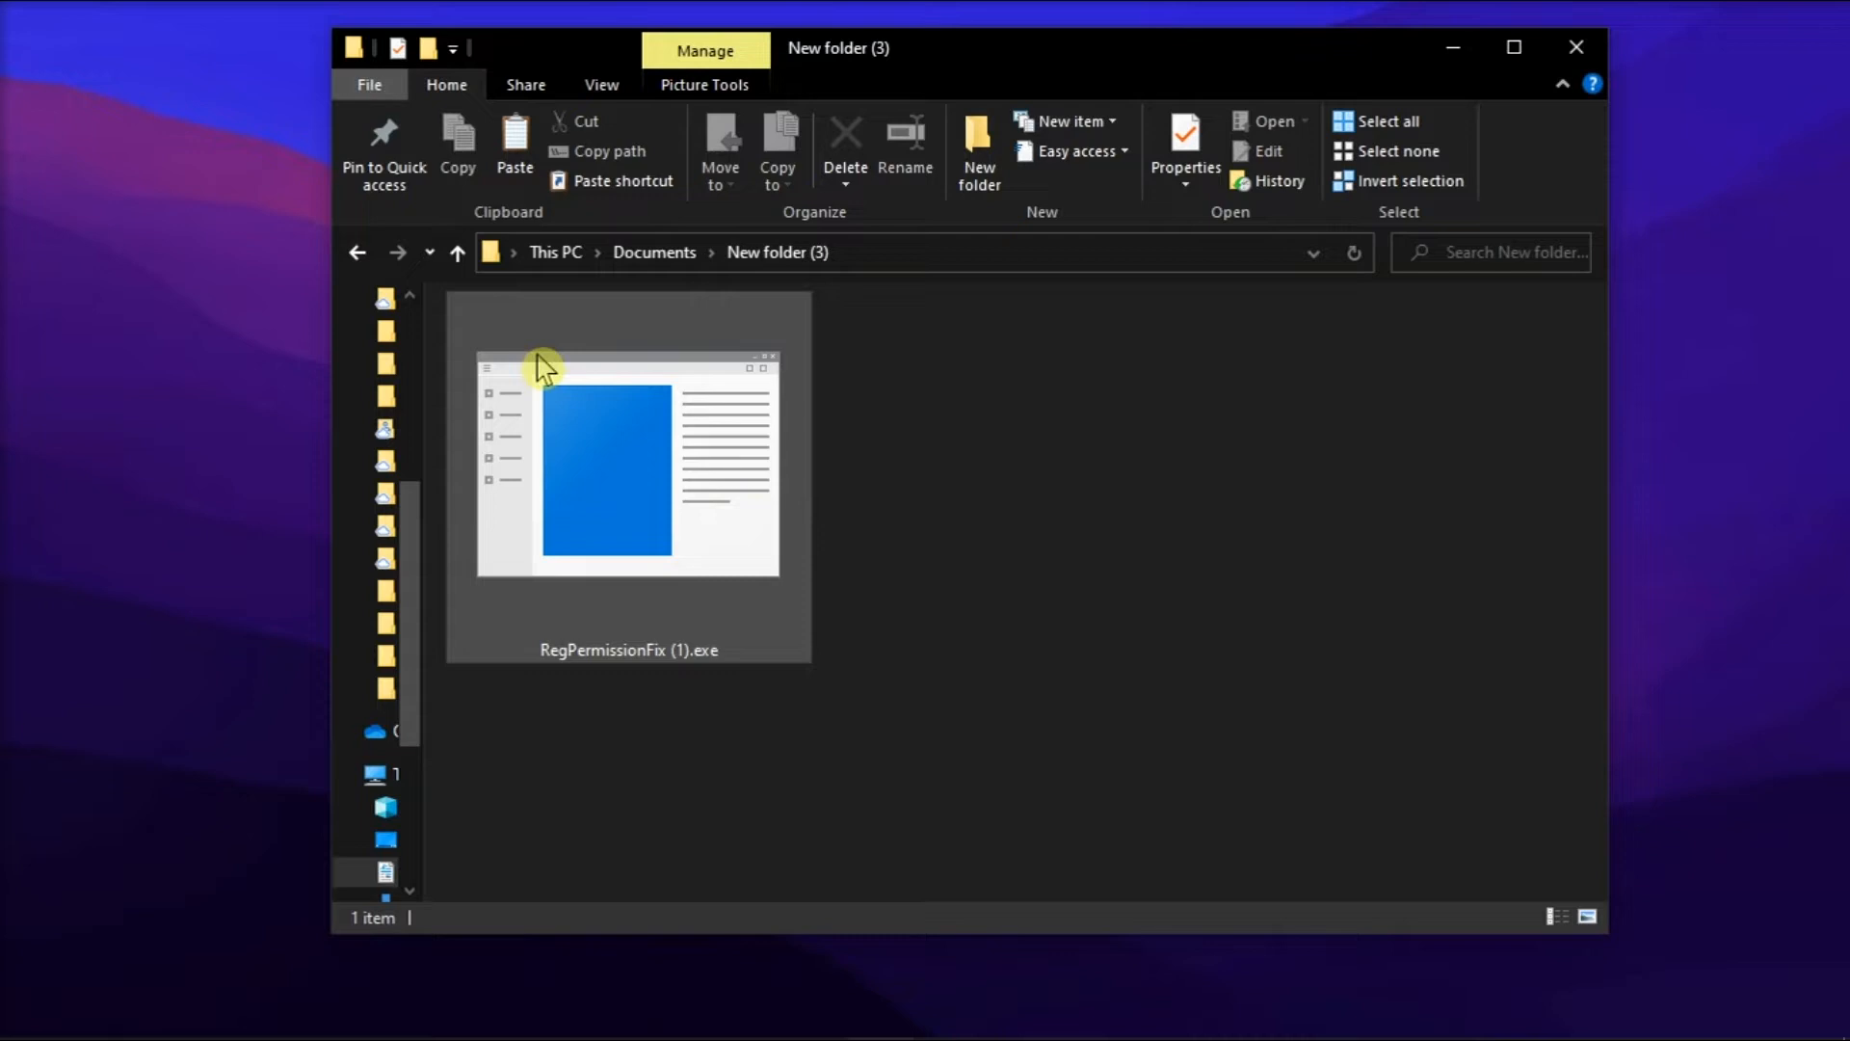
click(627, 474)
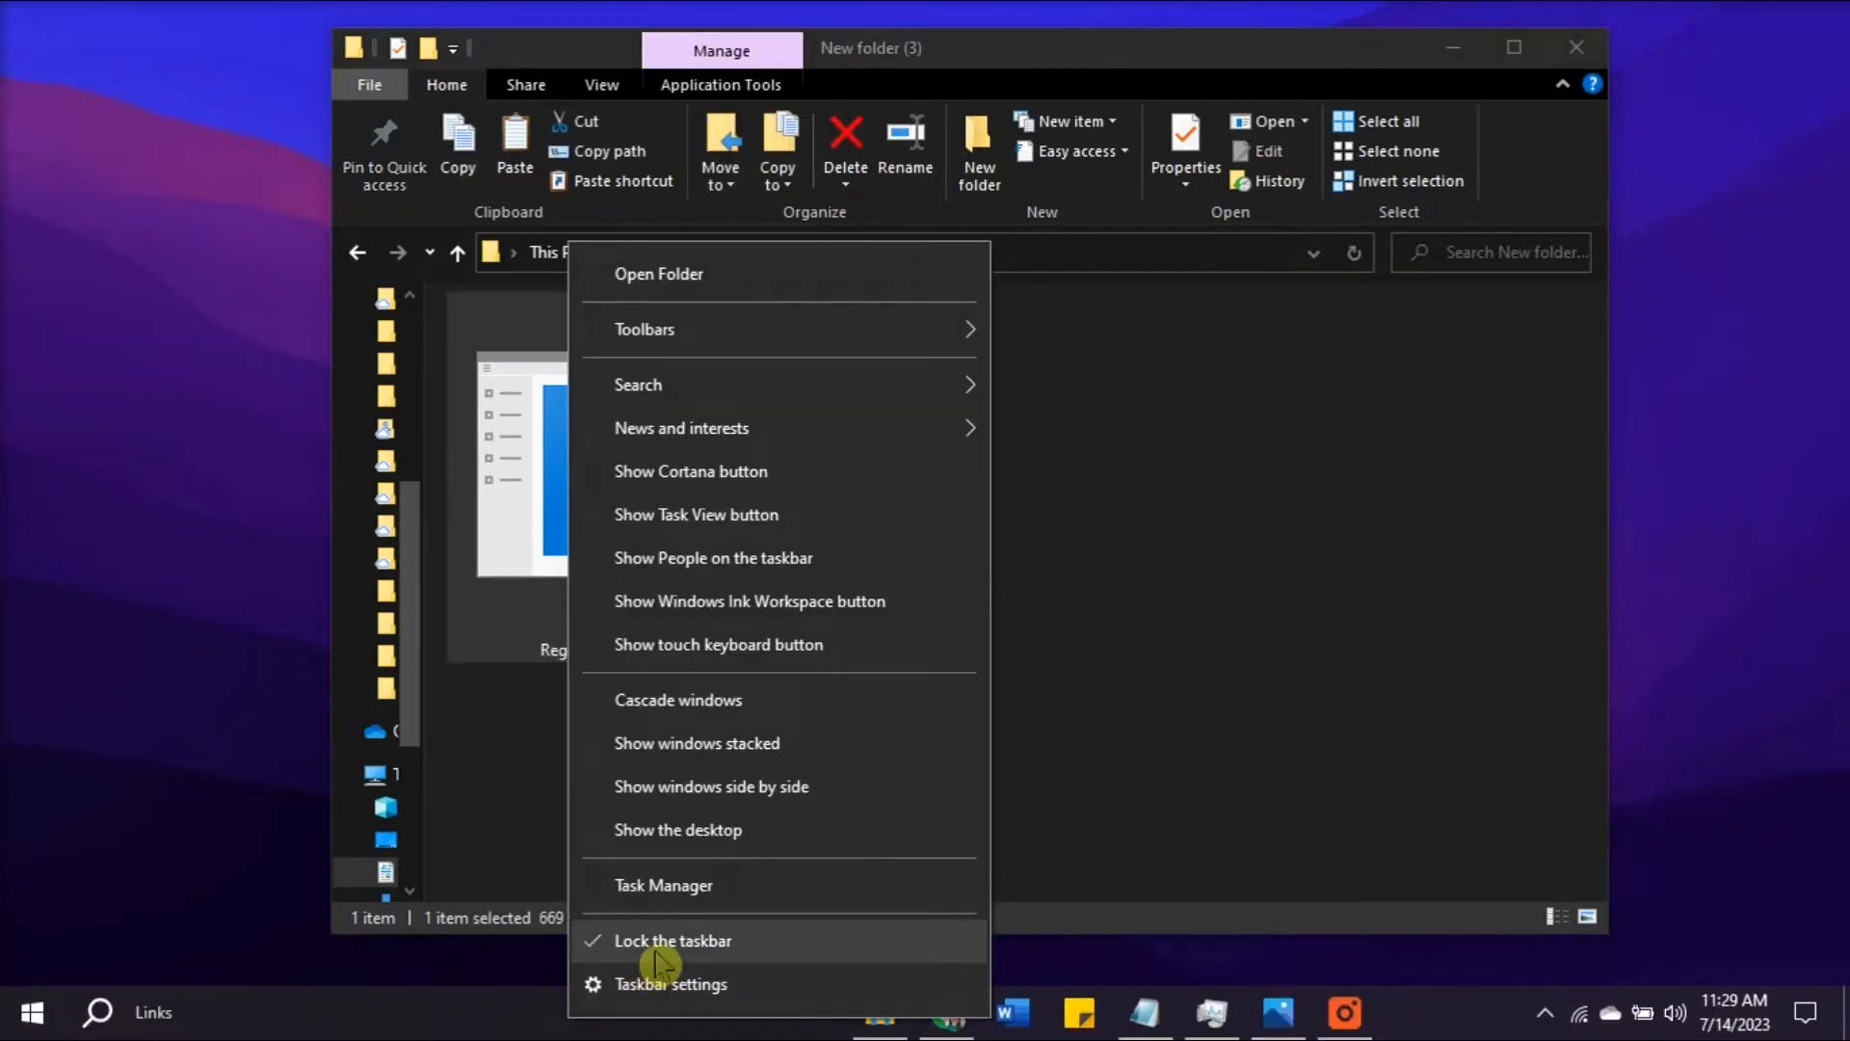
End the Google Chrome (3) task in Task Manager, then minimise everything to the desktop
click(663, 885)
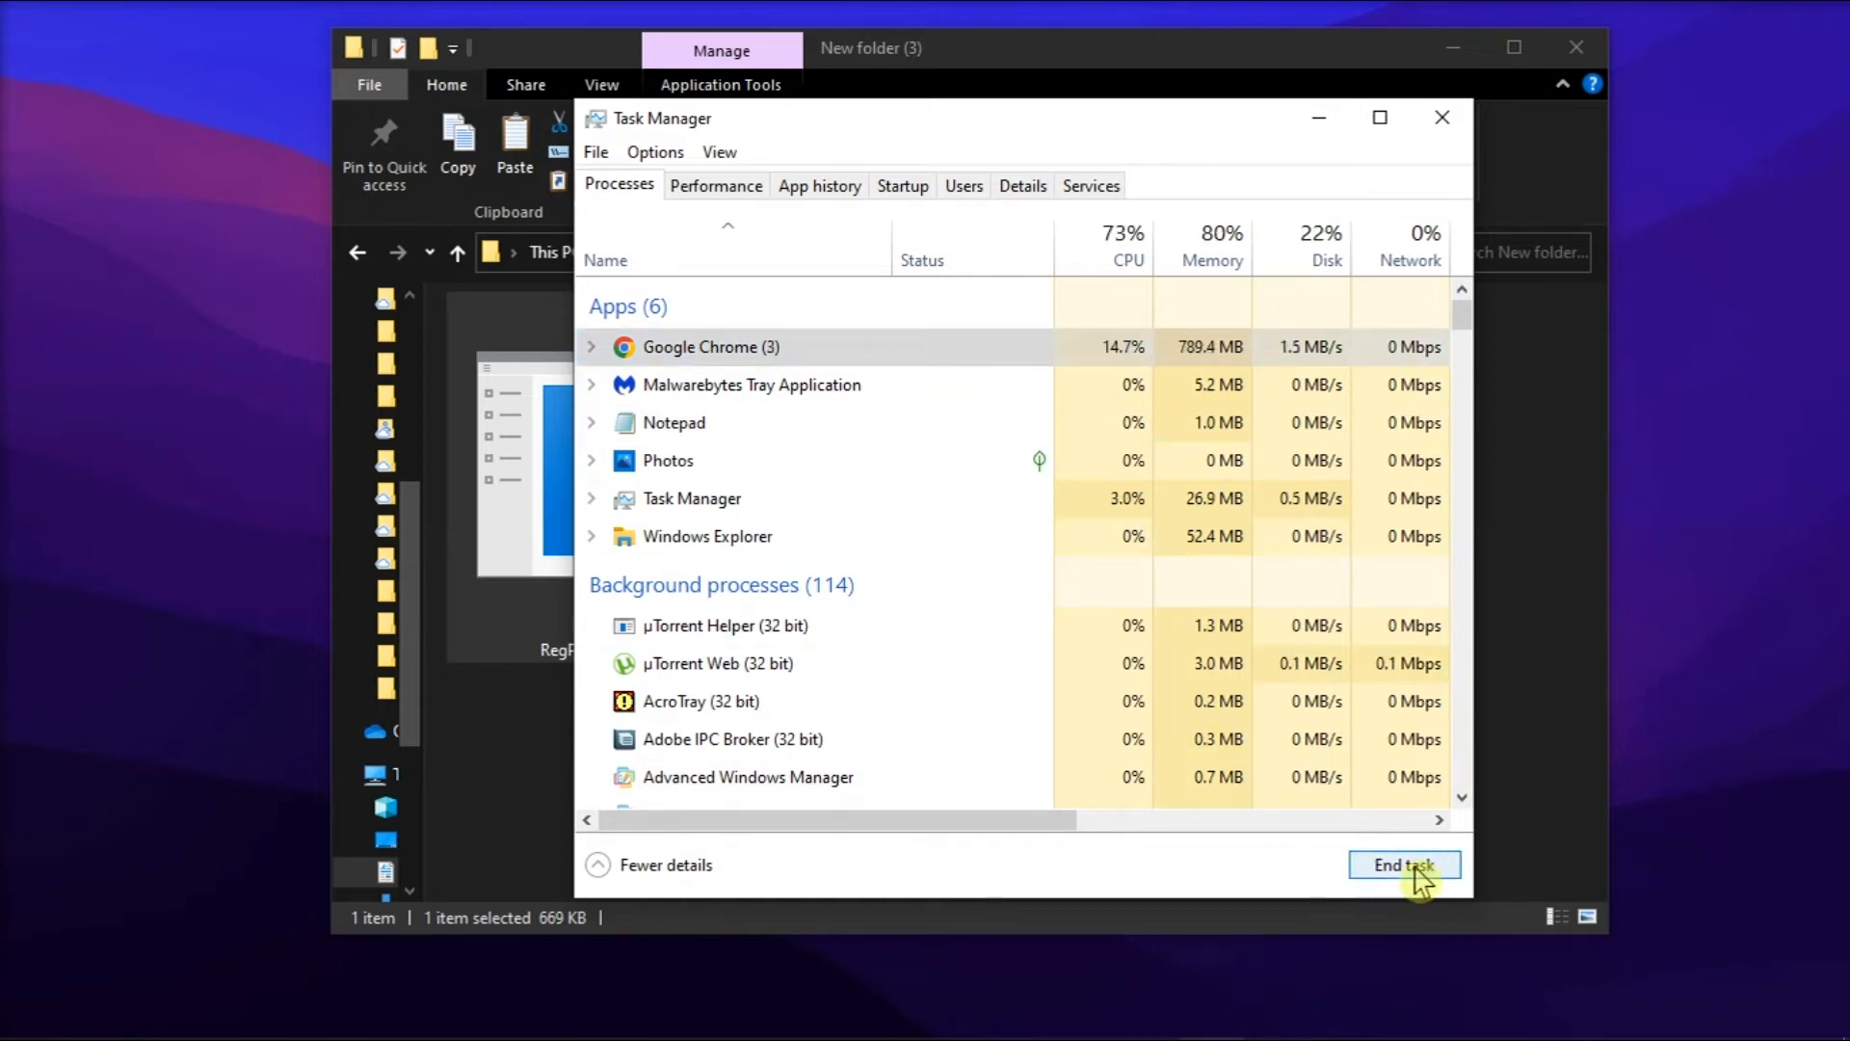
click(1403, 863)
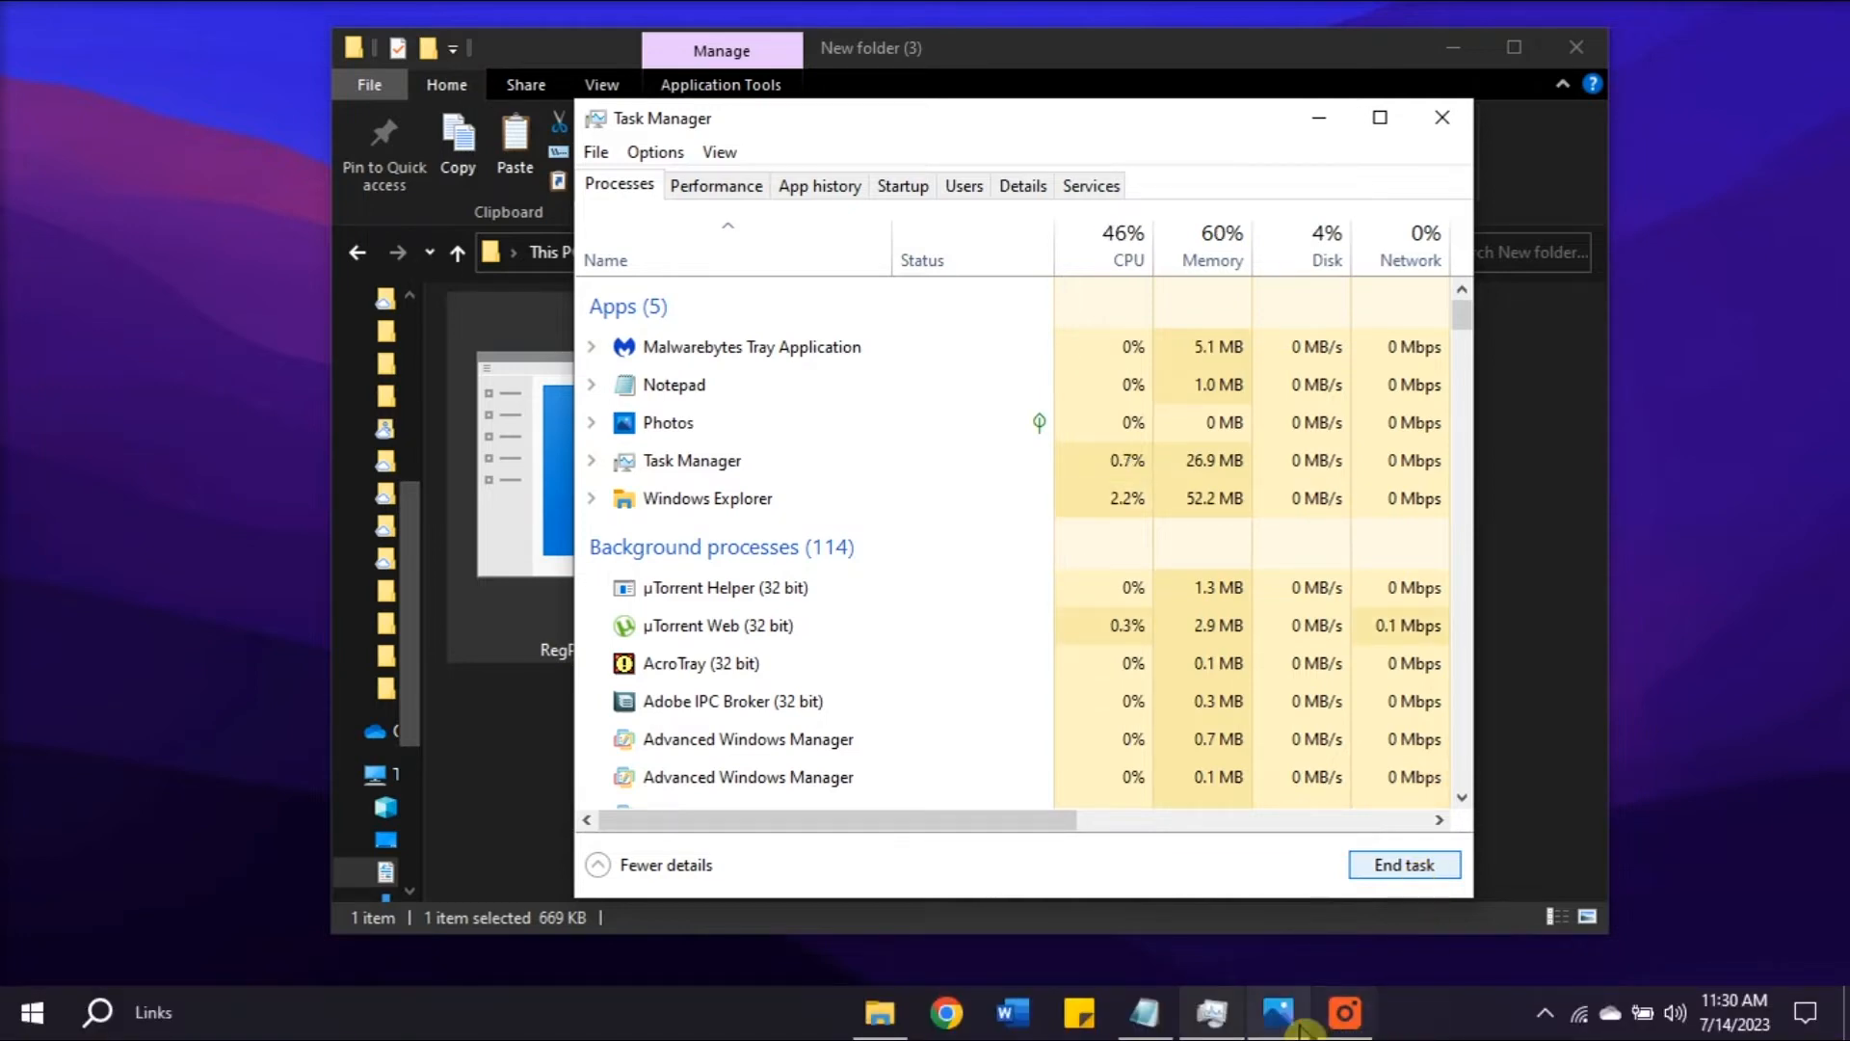
click(1279, 1014)
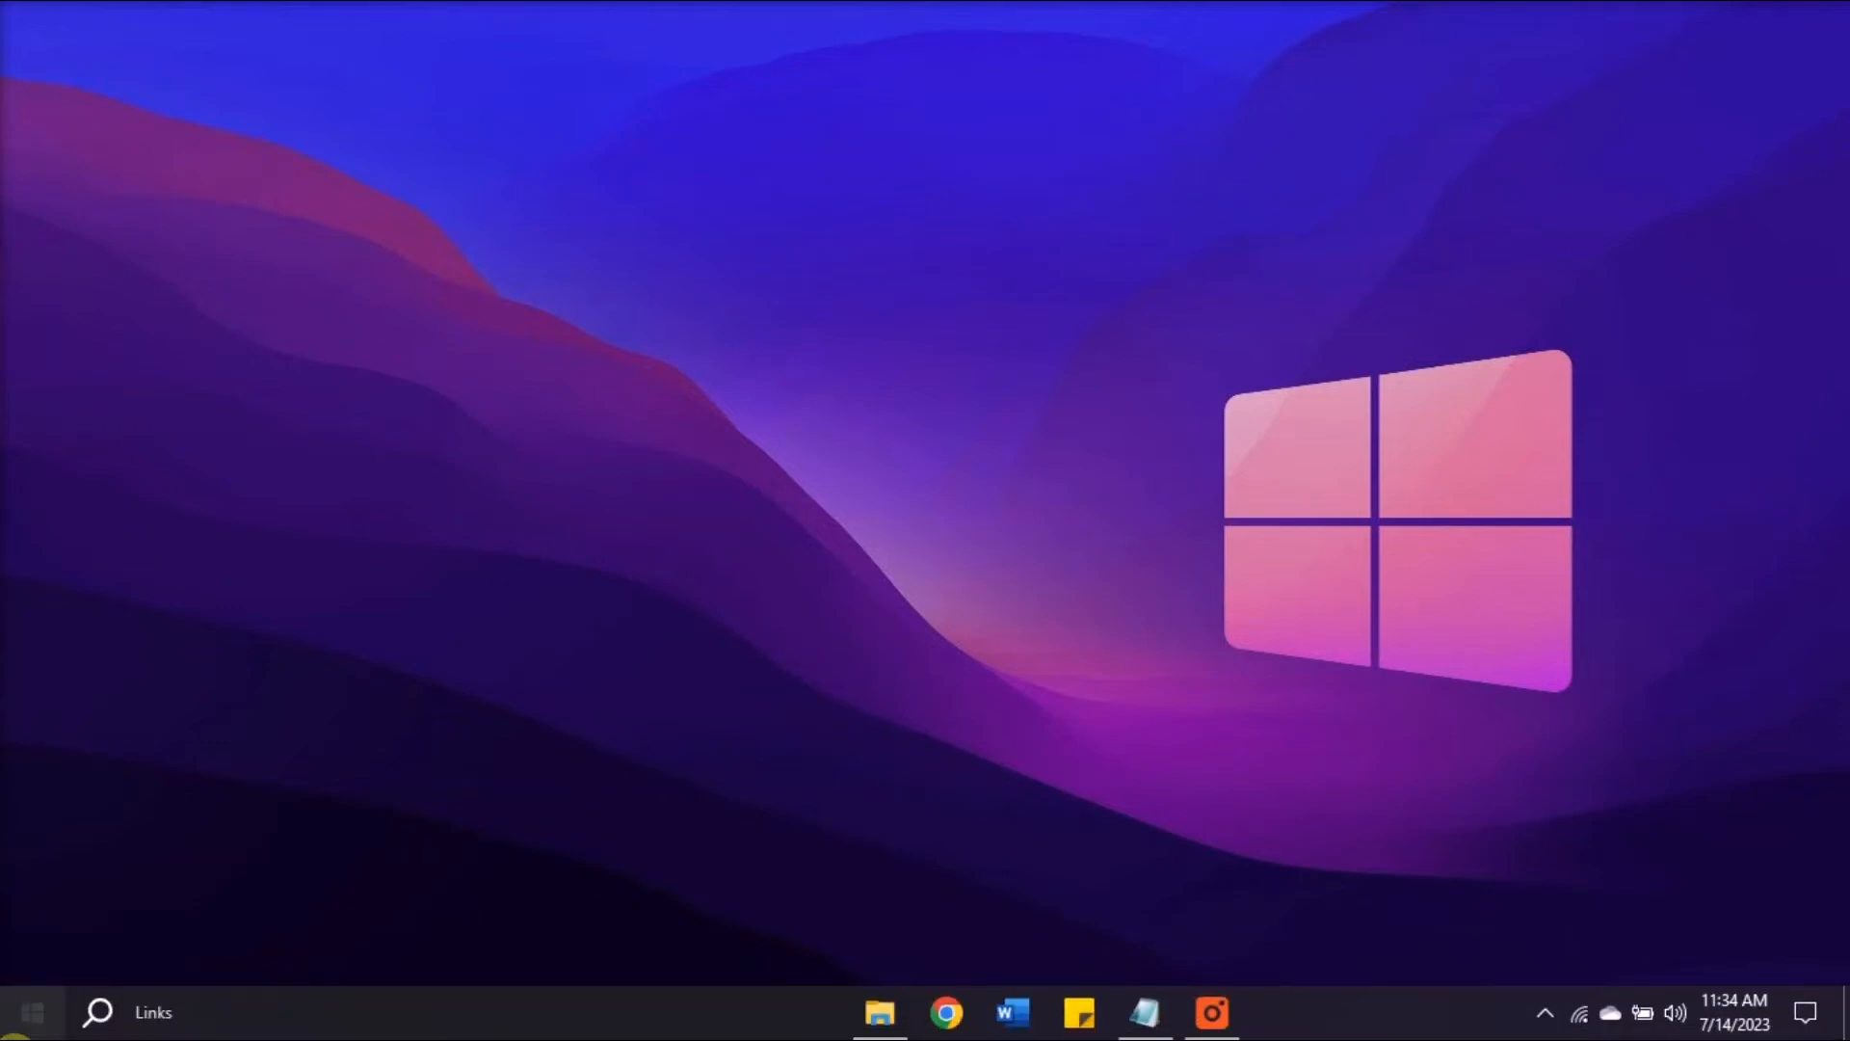
Search for 'command prompt' and launch it as administrator at C:\WINDOWS\system32
text(command prompt)
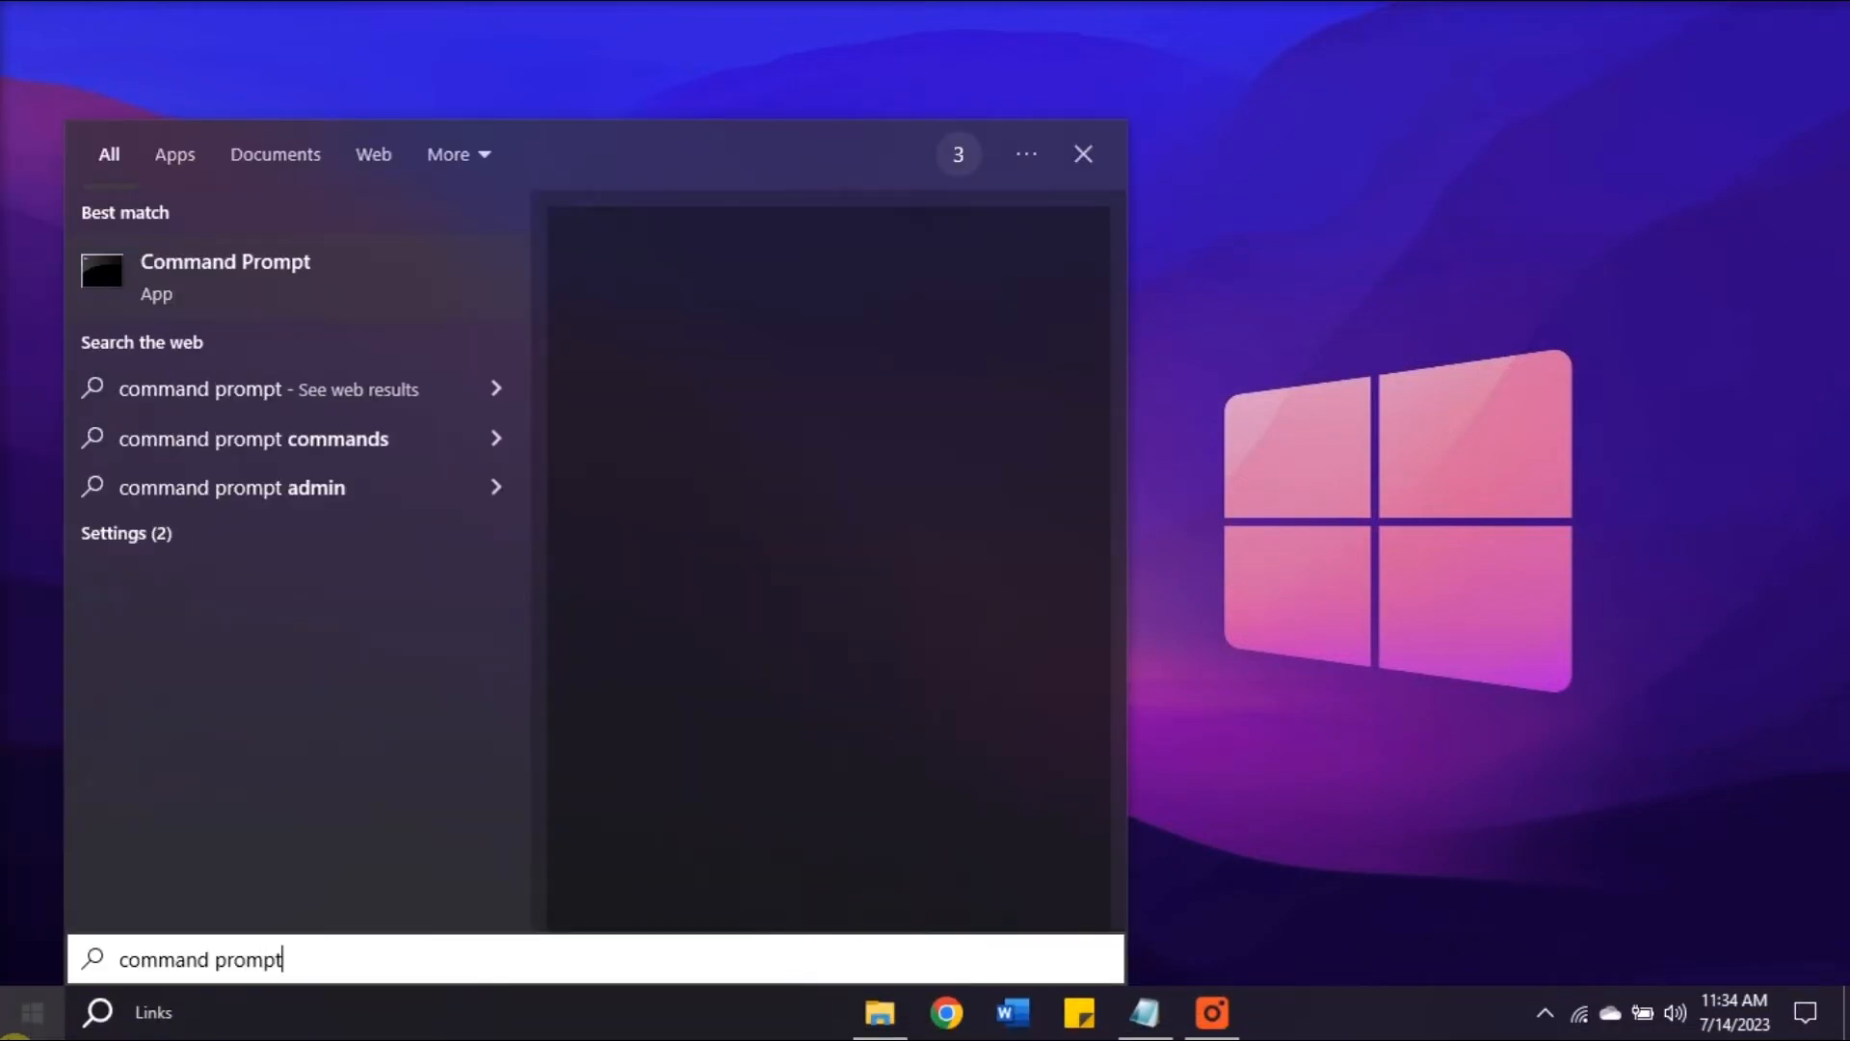
click(223, 274)
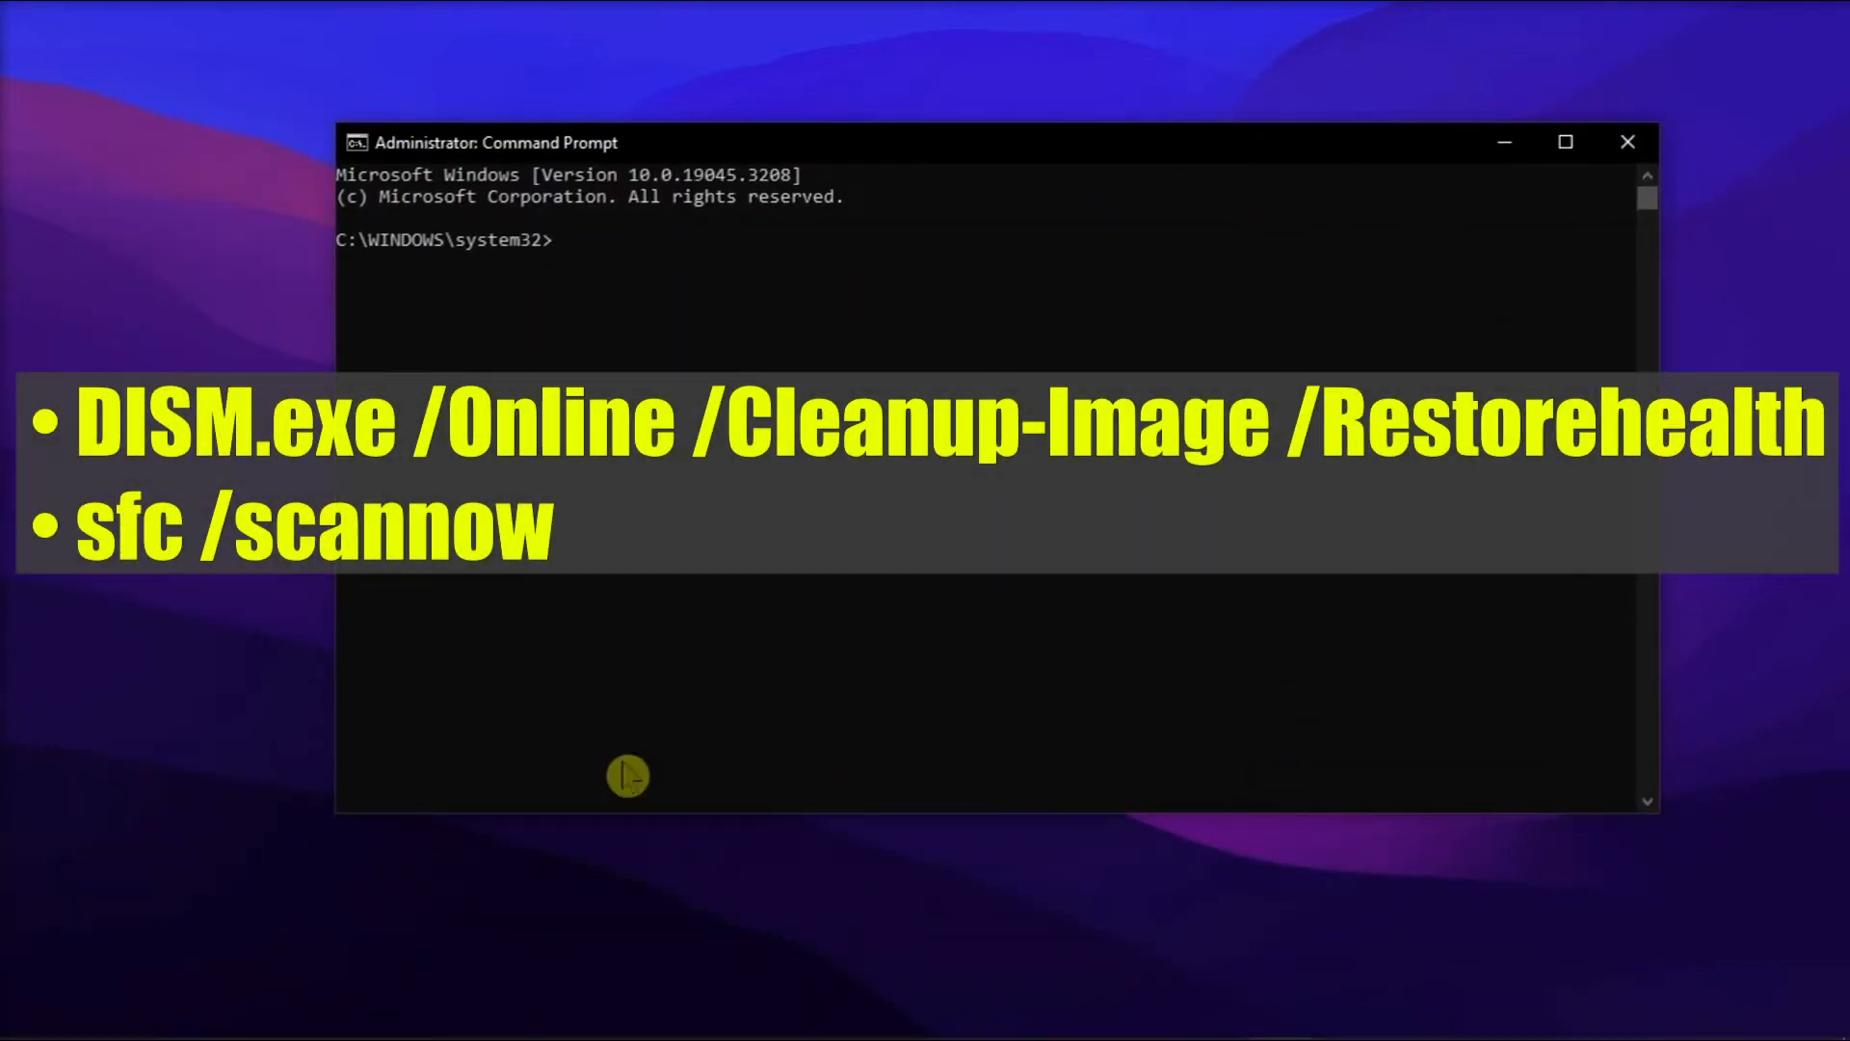
mouse_move(1373, 655)
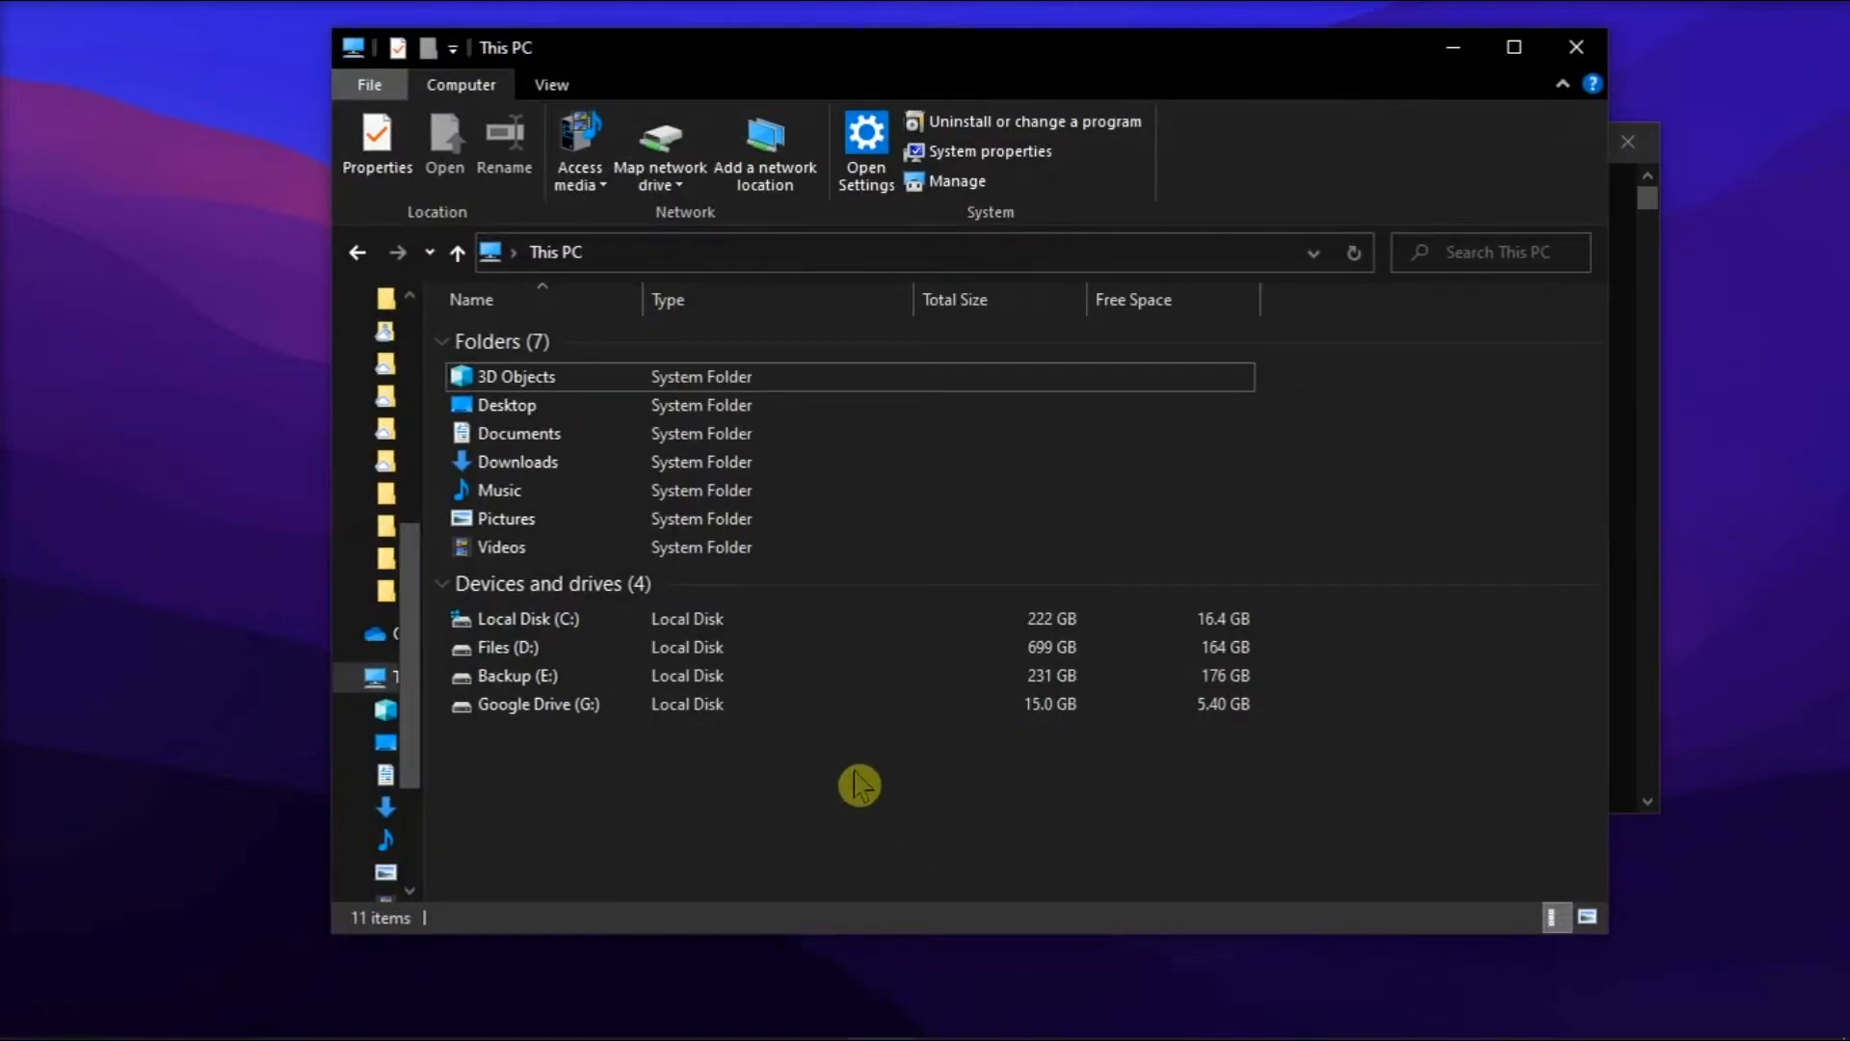
Open Local Disk (C:) Properties and reach the Tools error-checking page
right_click(532, 619)
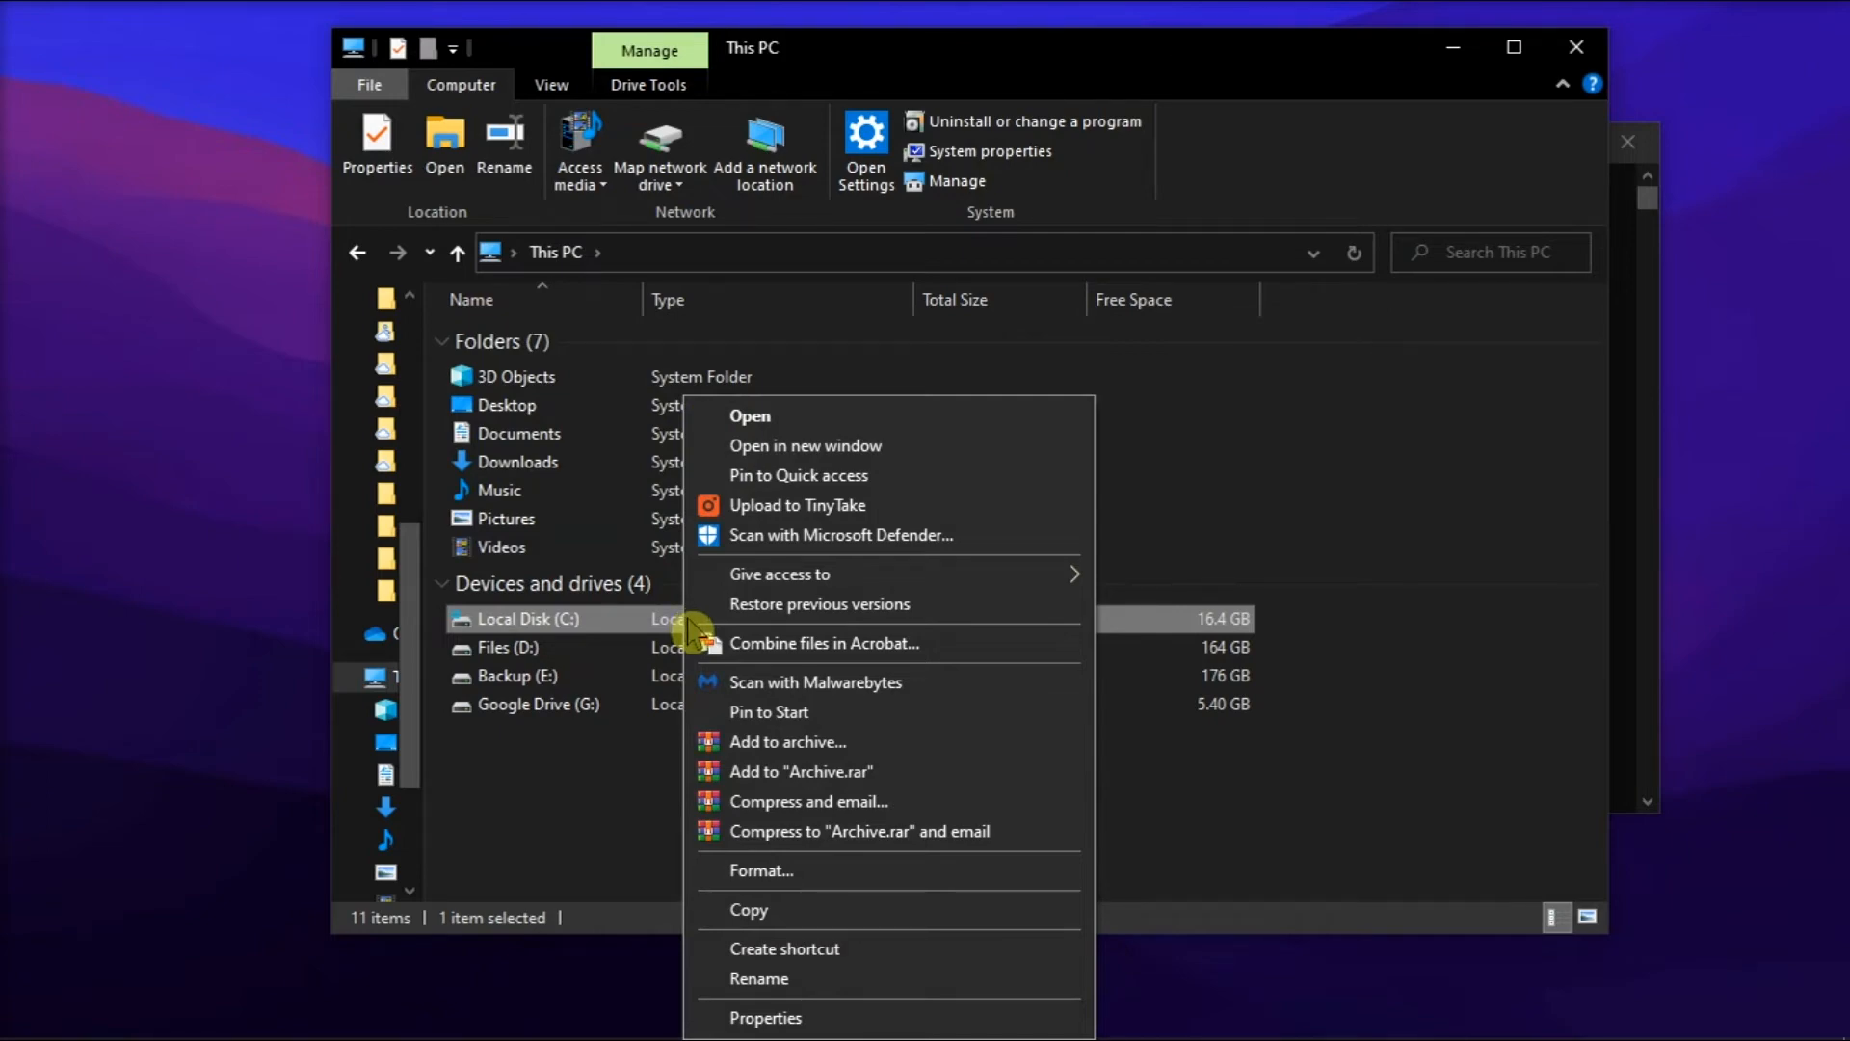
click(766, 1018)
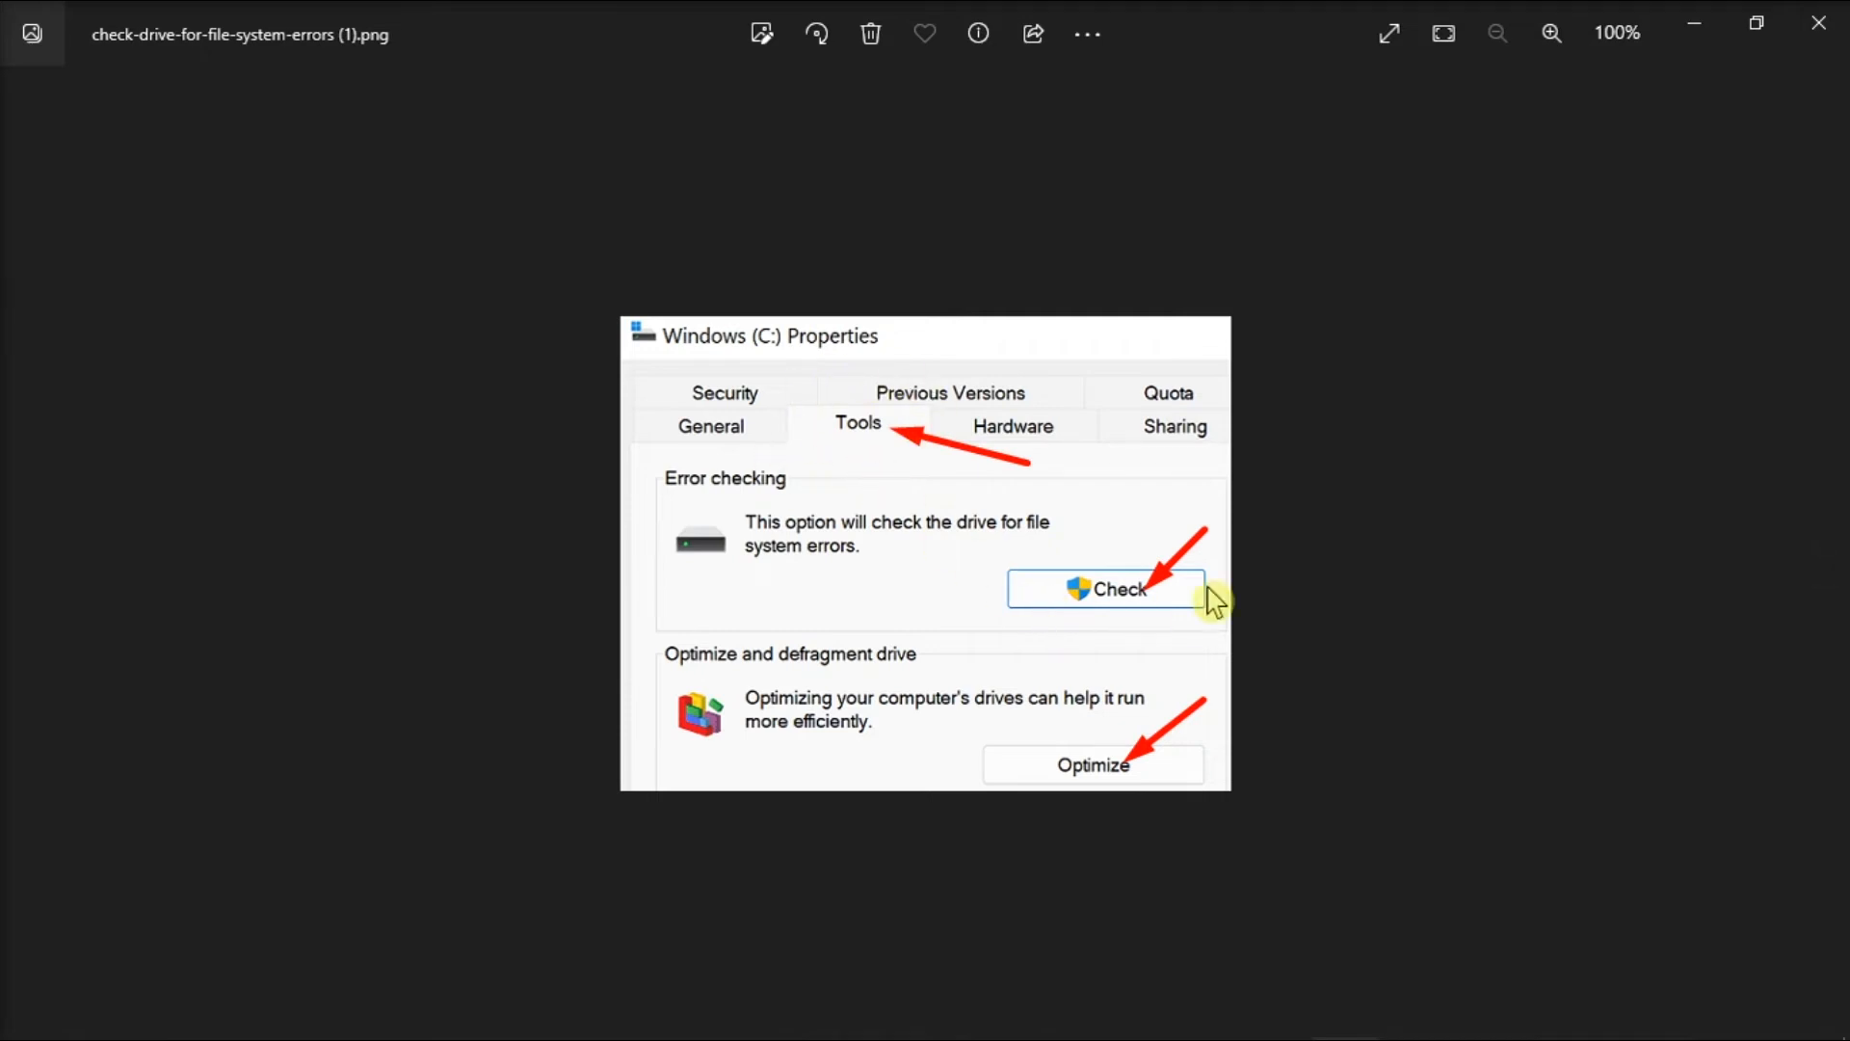
mouse_move(1149, 625)
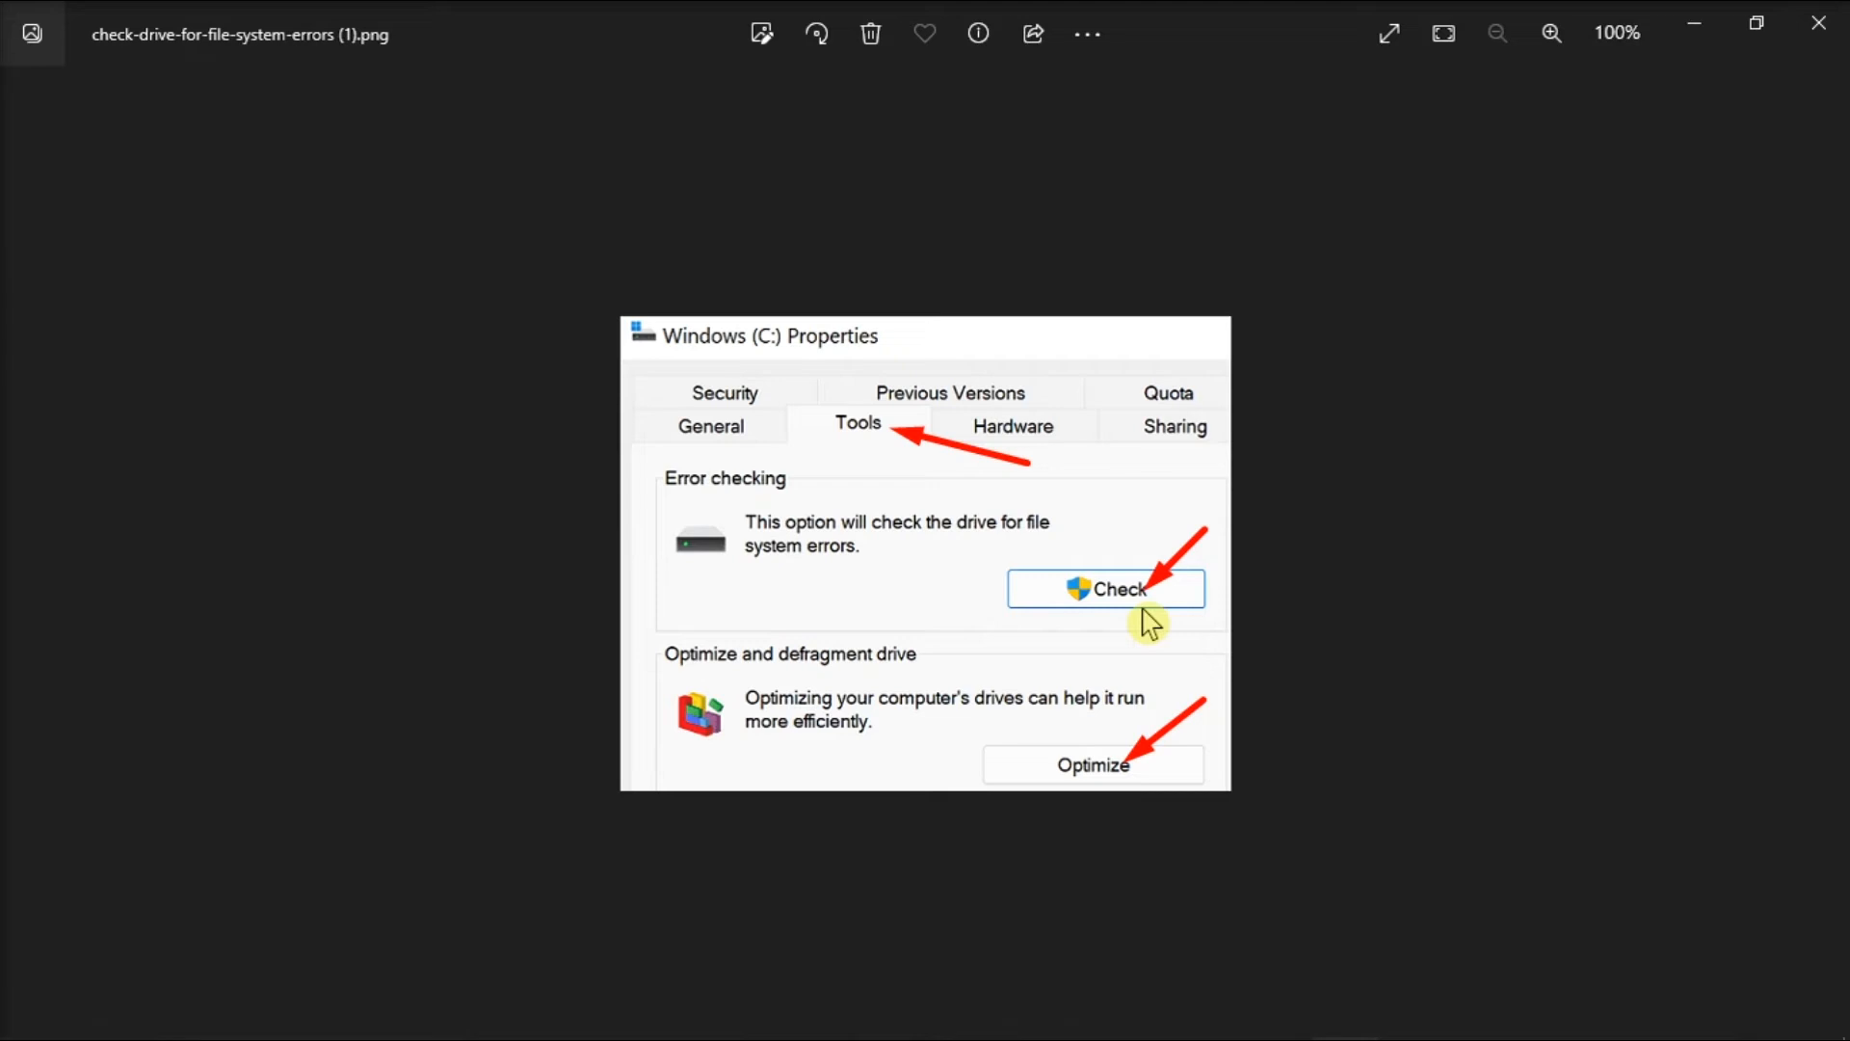
mouse_move(1243, 784)
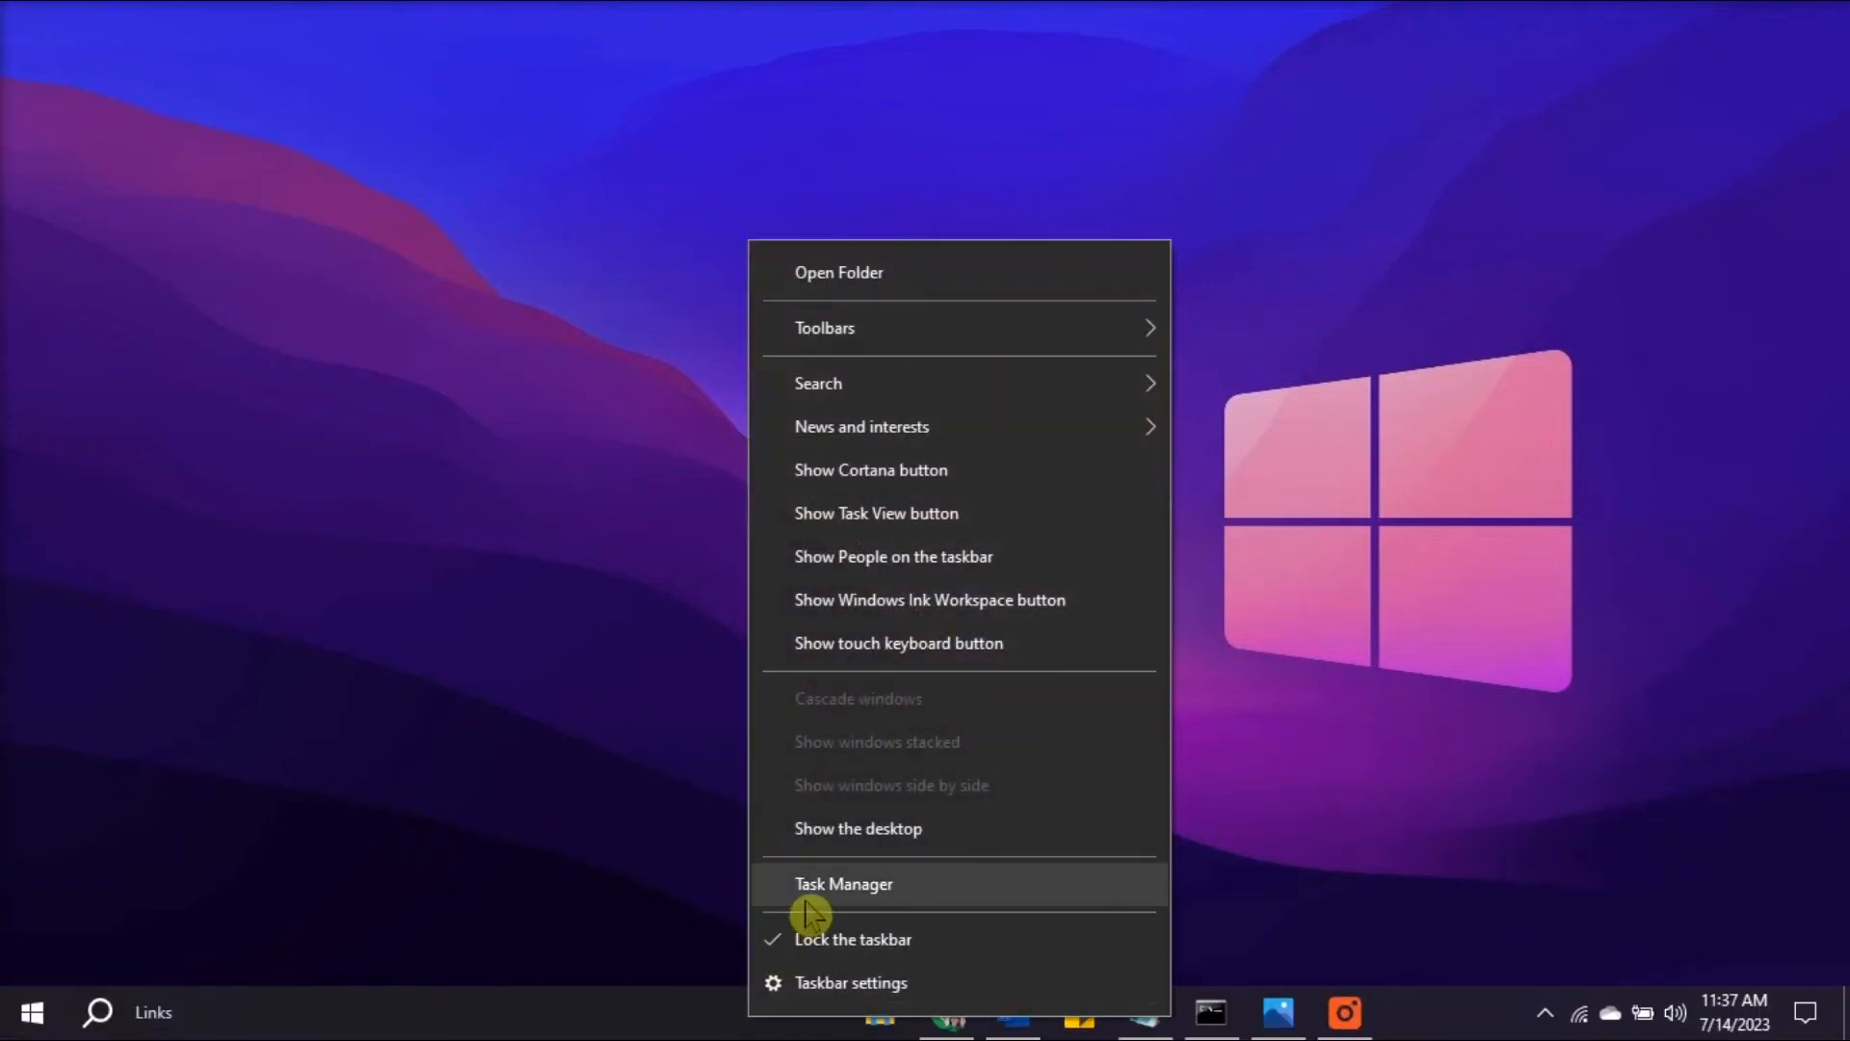
End the Google Chrome (10) task in Task Manager, leaving seven running apps
click(845, 883)
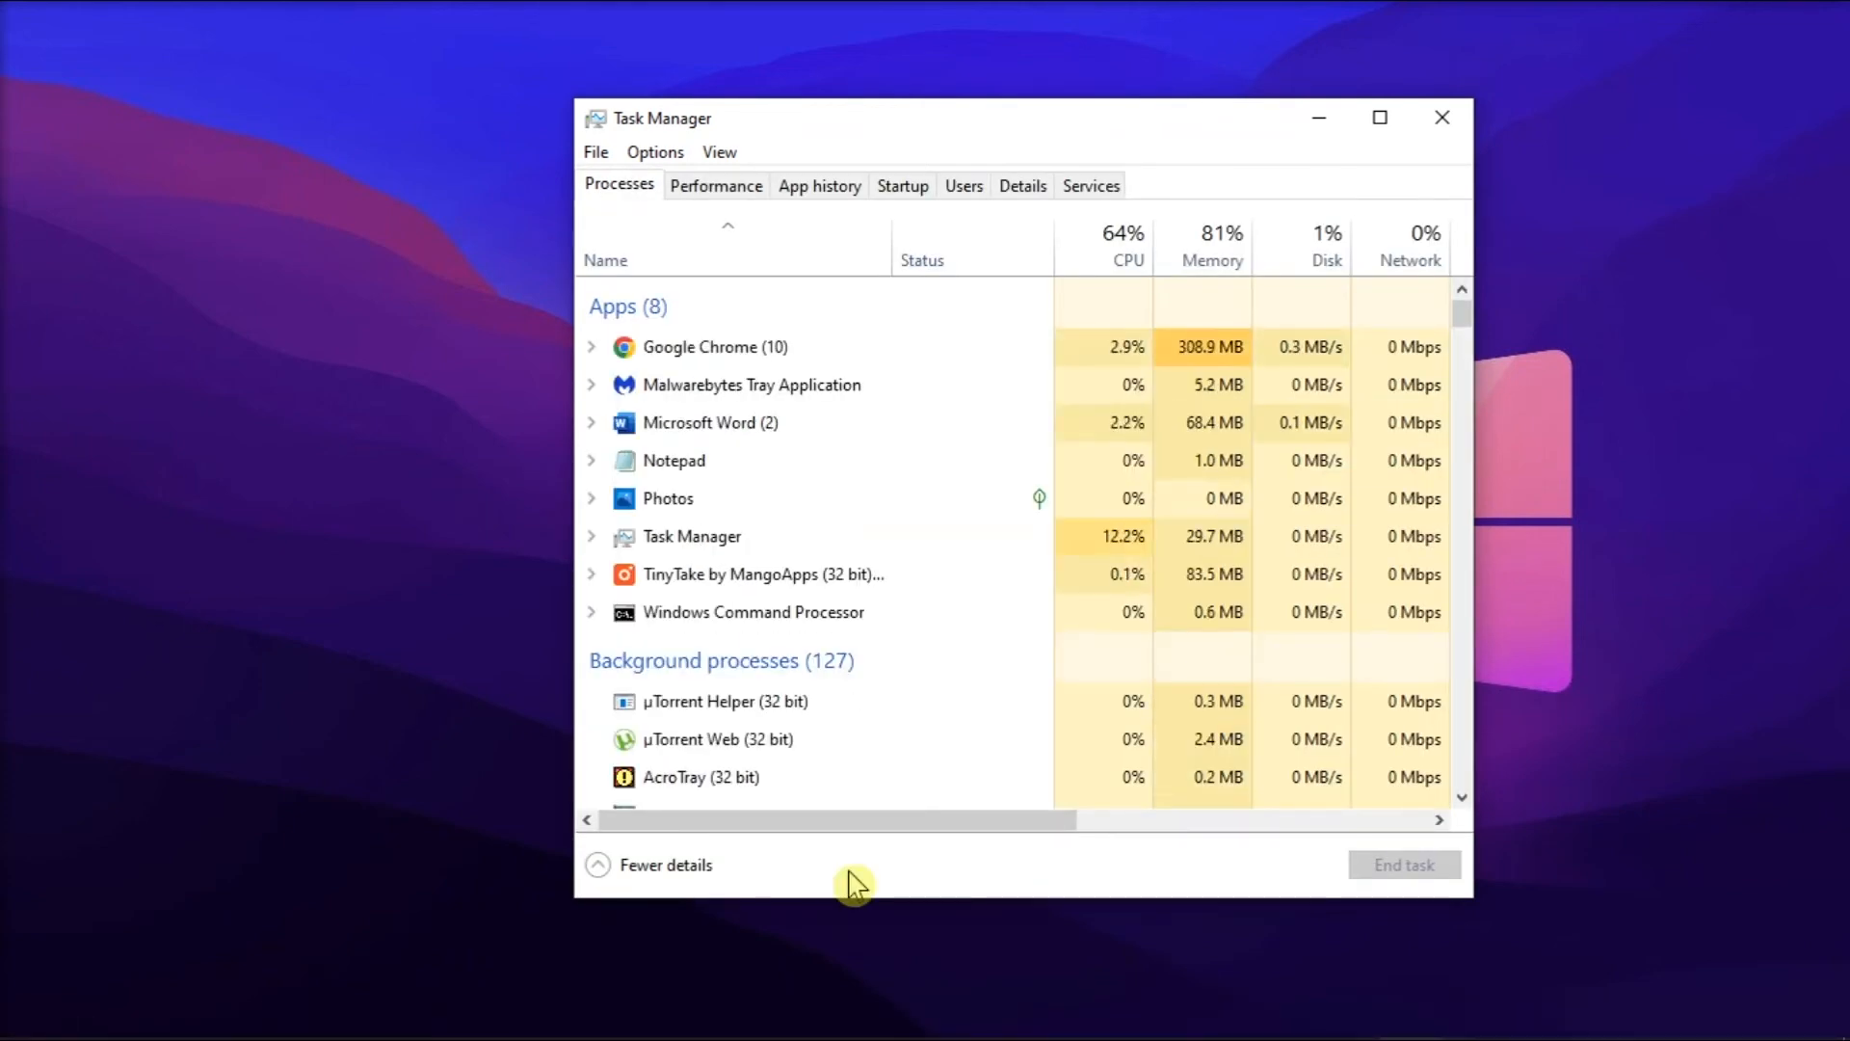
mouse_move(922, 374)
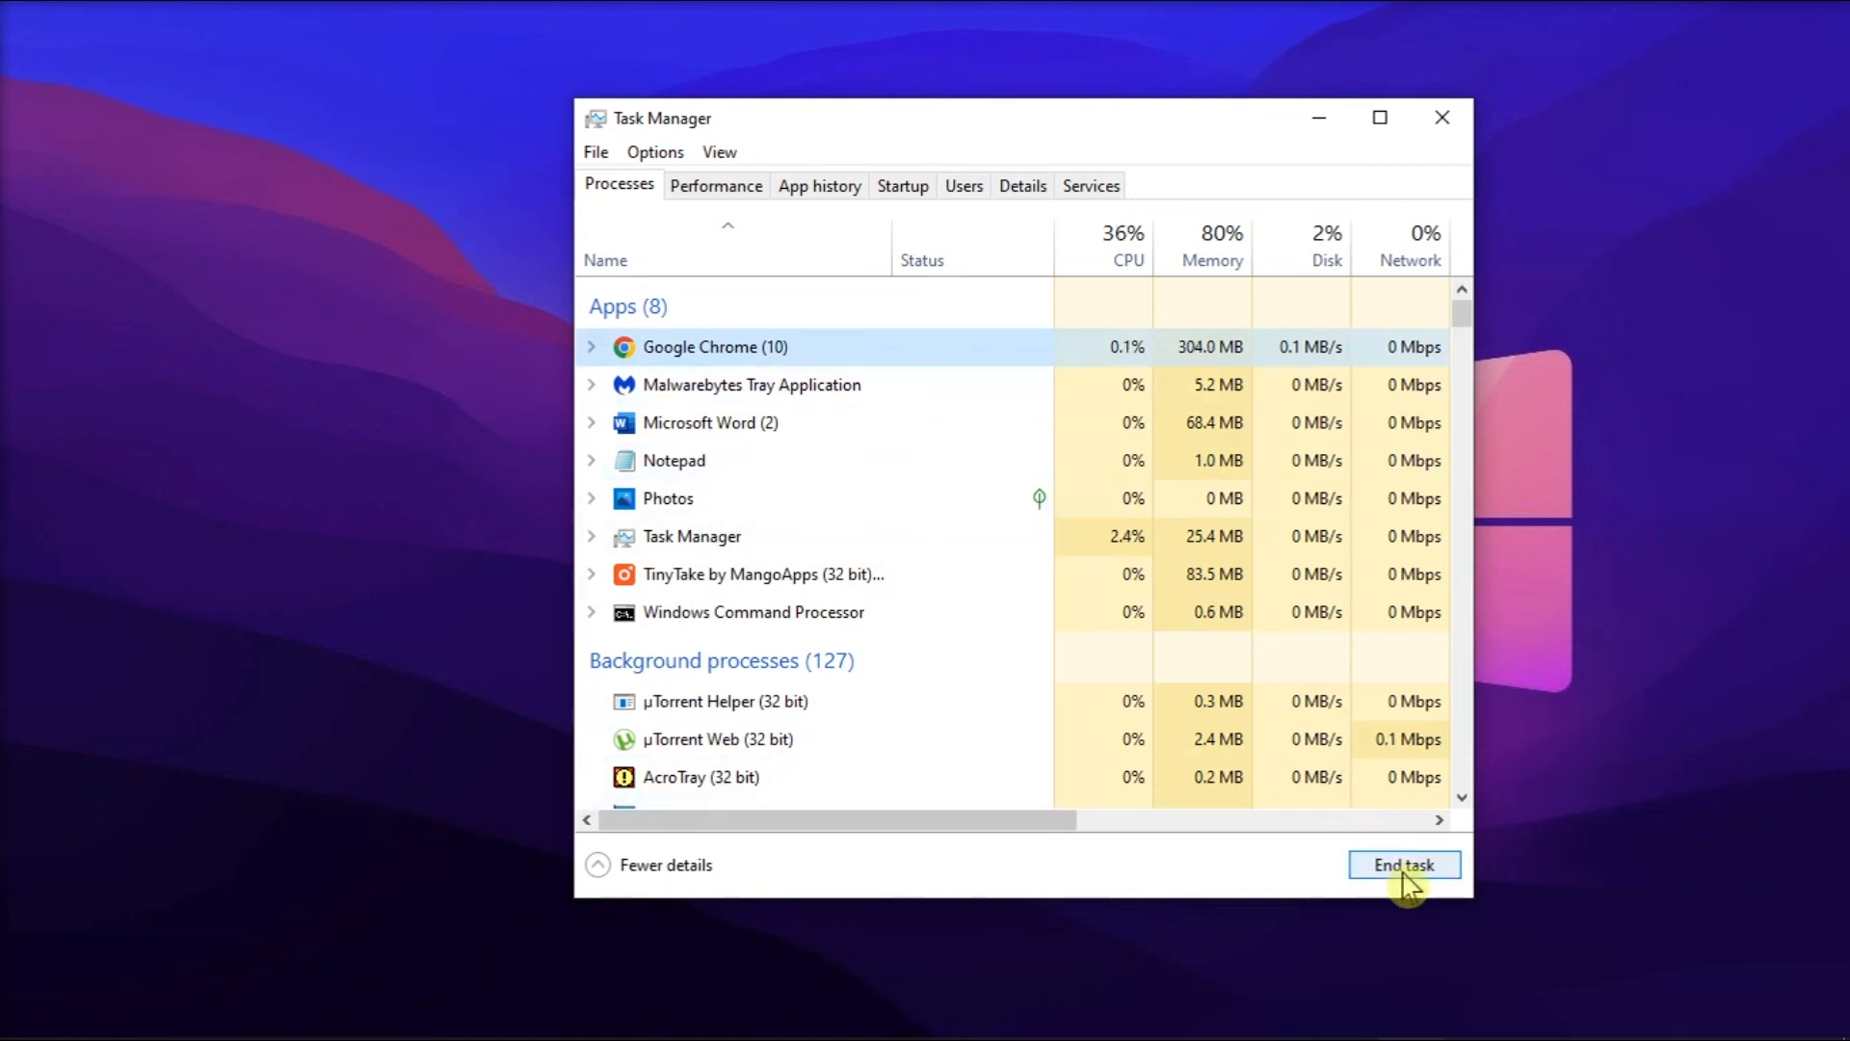
click(1405, 863)
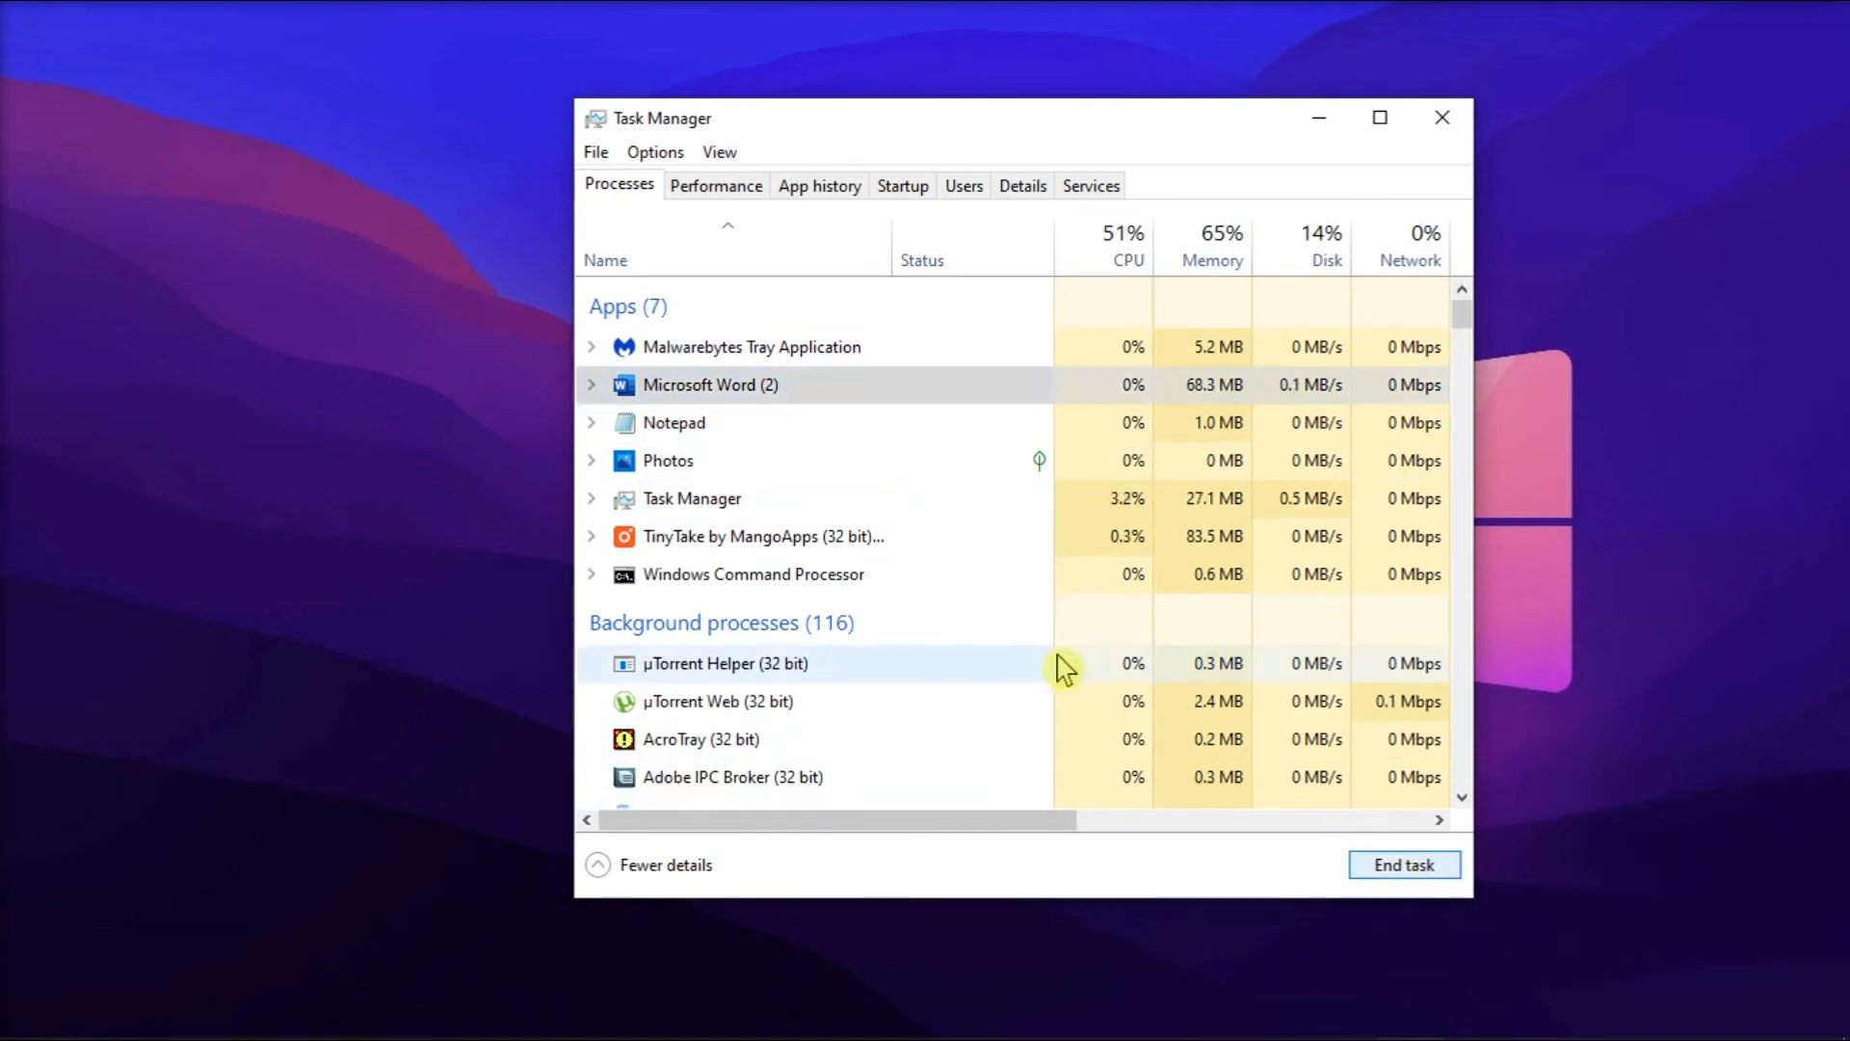